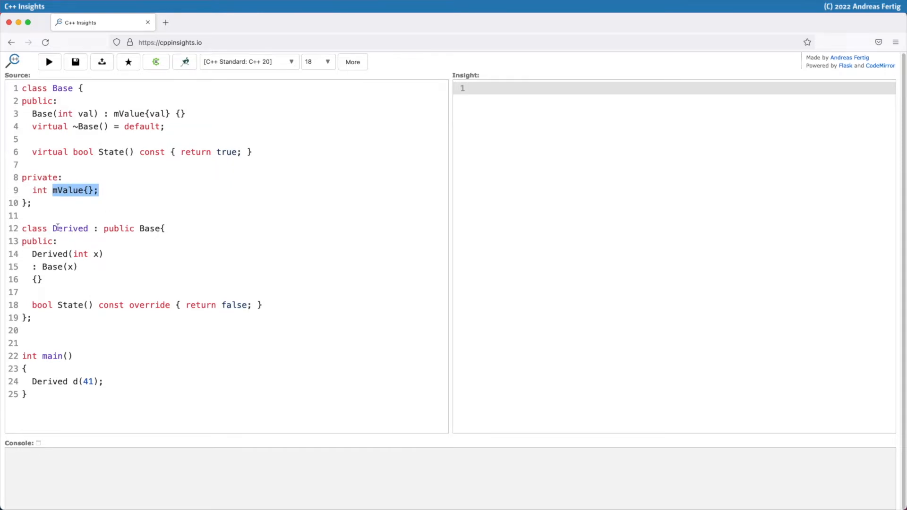
Point out the Derived class and its constructor forwarding to Base in the source.
{"action": "left_click", "coordinate": [143, 228]}
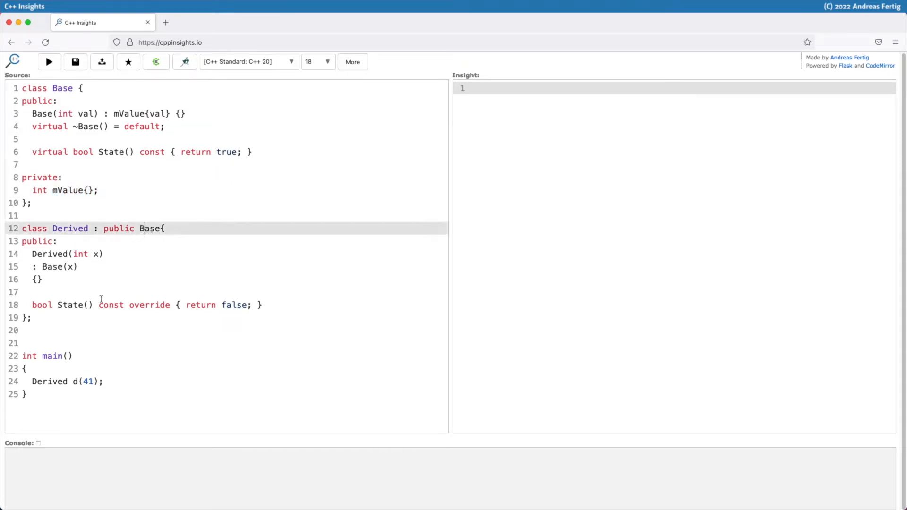
{"action": "left_click_drag", "start_coordinate": [32, 306], "coordinate": [261, 305]}
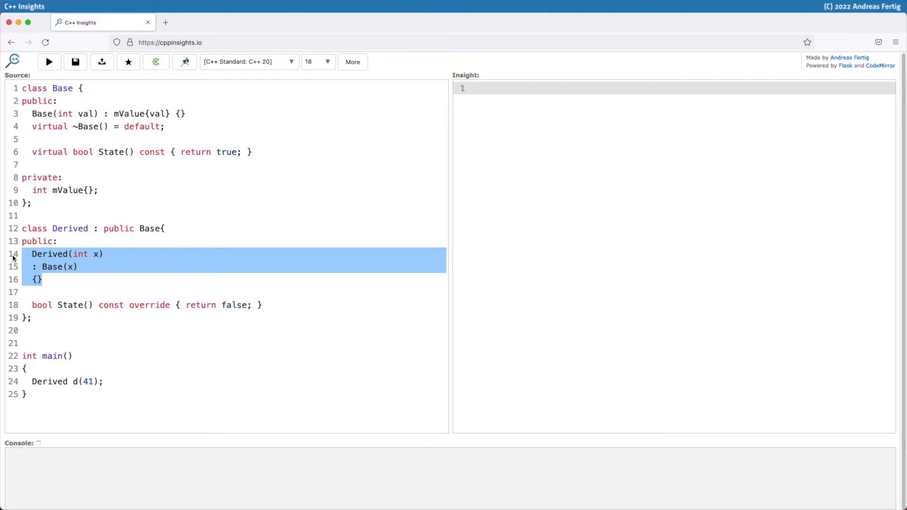
{"action": "mouse_move", "coordinate": [59, 325]}
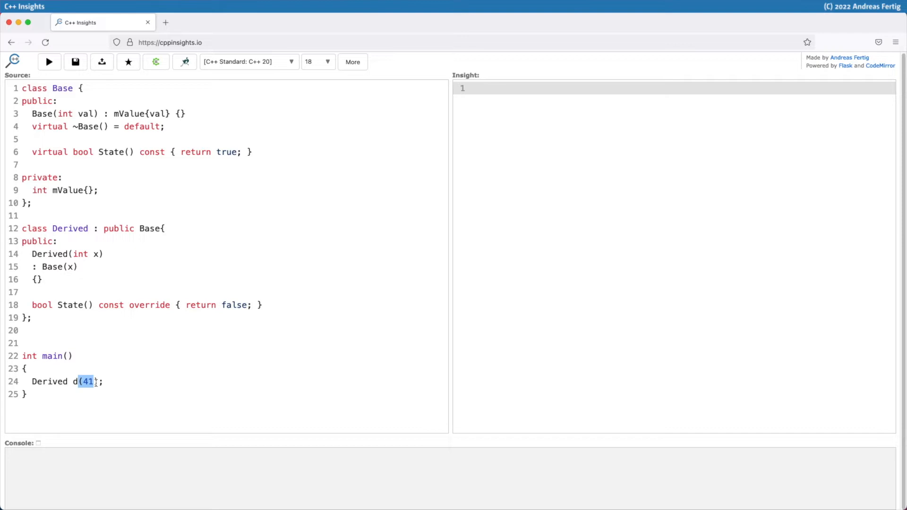
Run the transformation and locate the hand-written Derived constructor in the expanded output.
{"action": "left_click", "coordinate": [49, 62]}
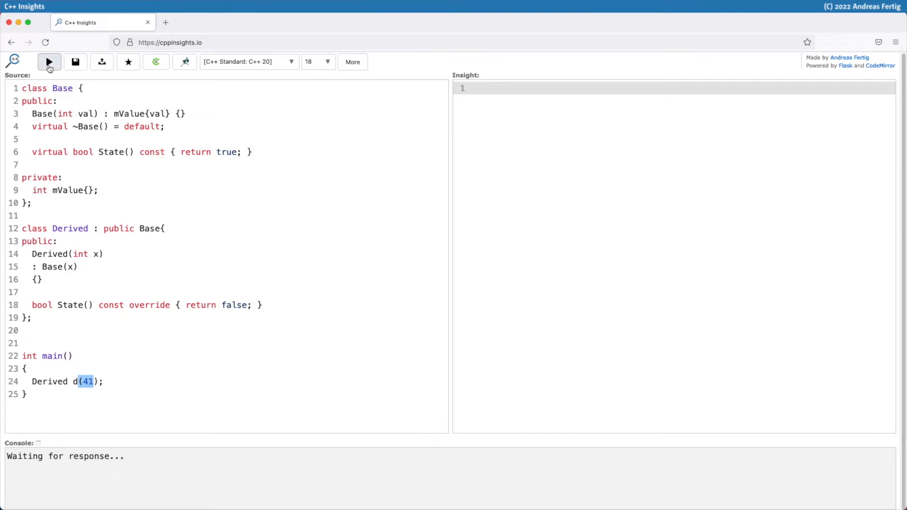
{"action": "left_click", "coordinate": [49, 63]}
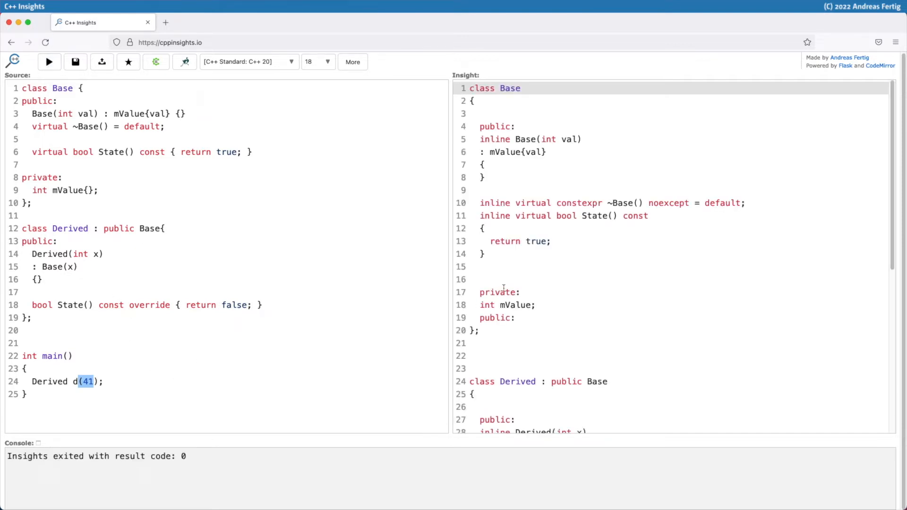
{"action": "scroll", "scroll_direction": "down", "scroll_amount": 3}
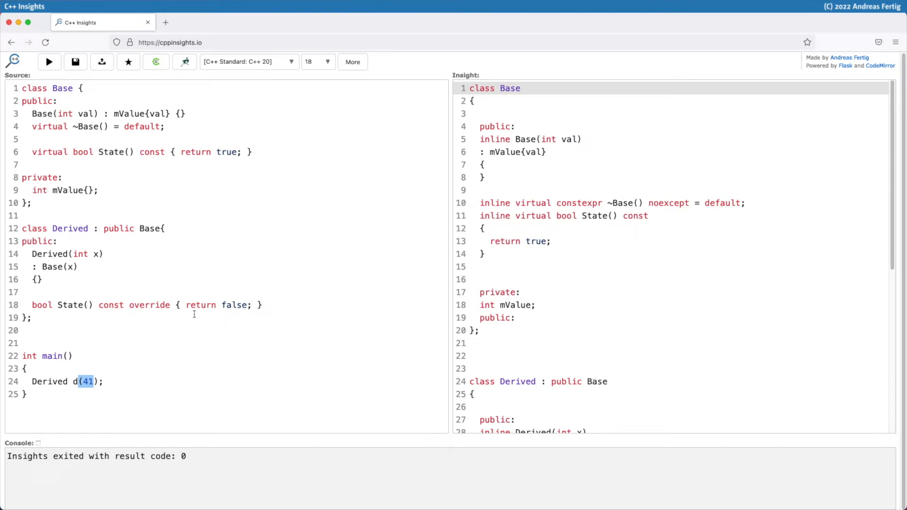
{"action": "left_click_drag", "start_coordinate": [32, 254], "coordinate": [42, 283]}
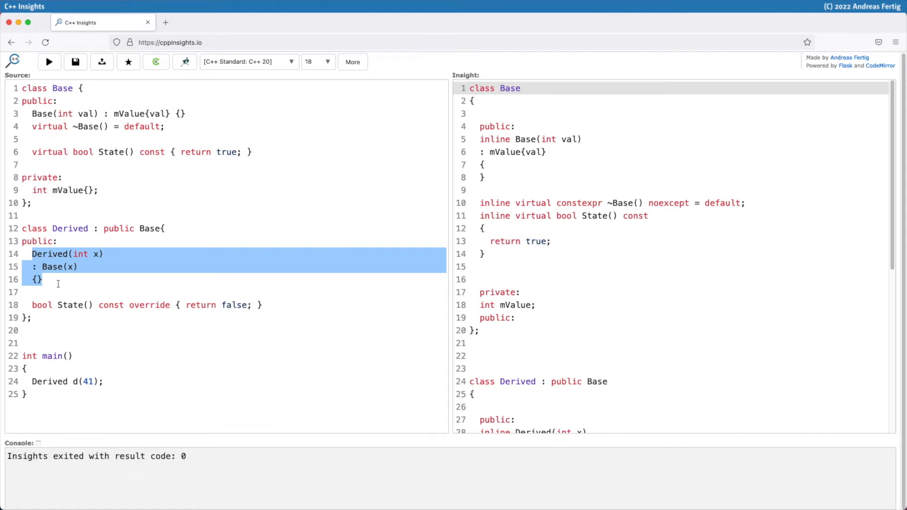
Write a using Base::Base; declaration in Derived in place of the removed constructor.
{"action": "type", "text": "usi"}
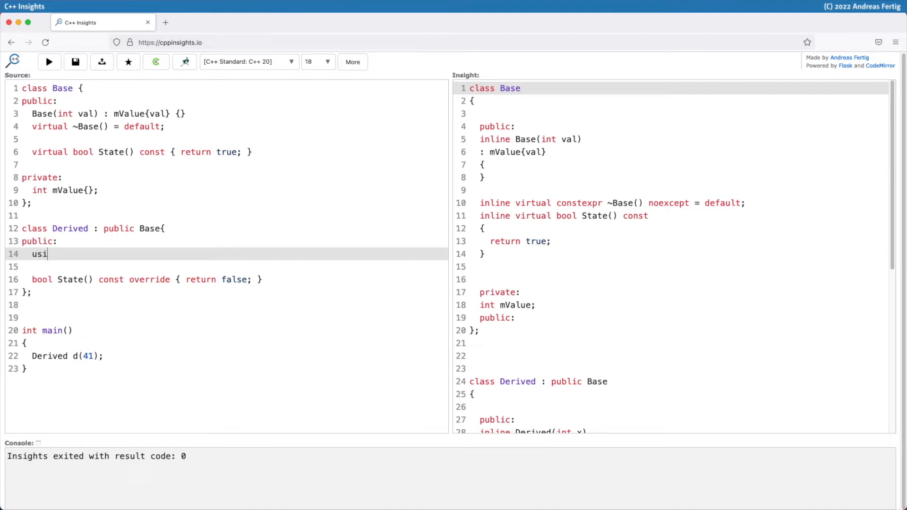
{"action": "type", "text": "ng Base::"}
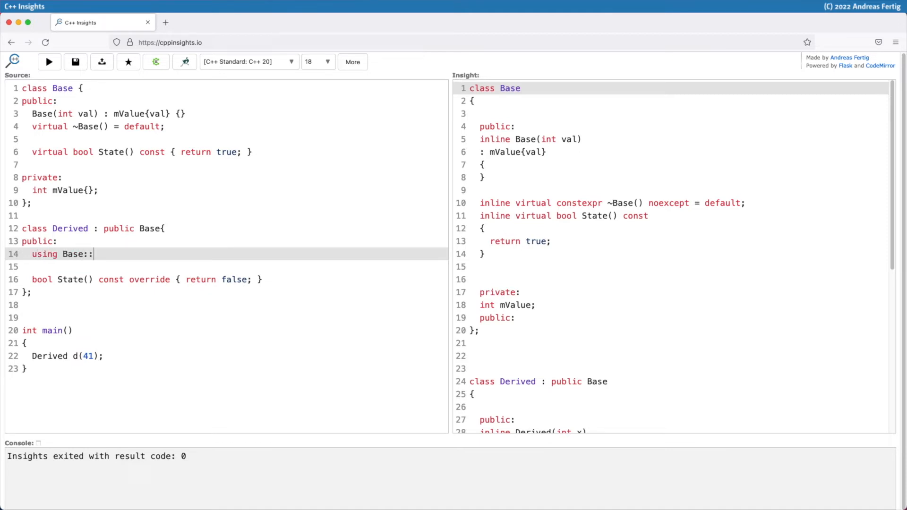
{"action": "type", "text": "Base:"}
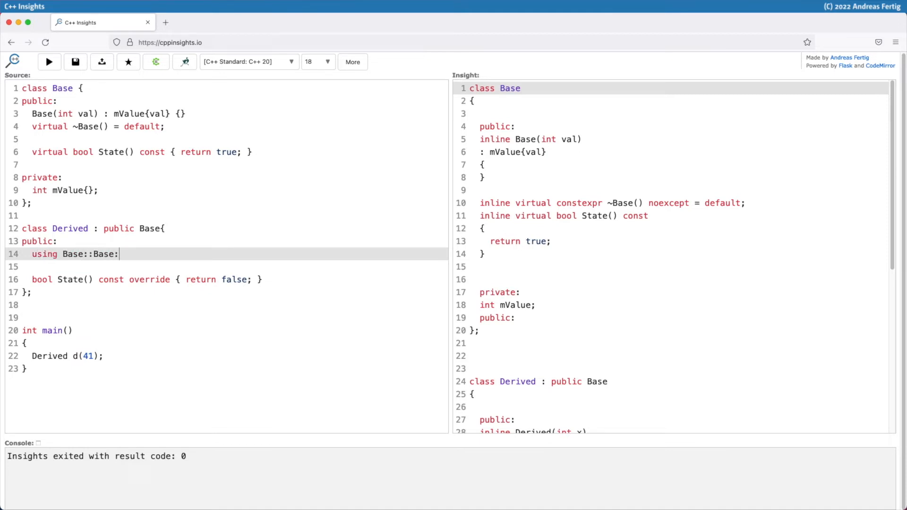
{"action": "type", "text": ";"}
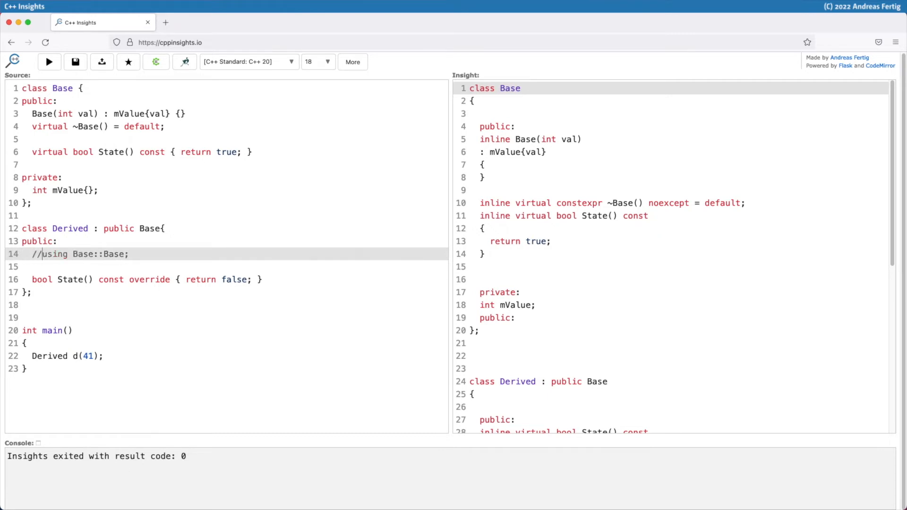
Re-run the transformation and view the inherited Derived(int val) constructor forwarding to Base(val).
{"action": "left_click", "coordinate": [49, 63]}
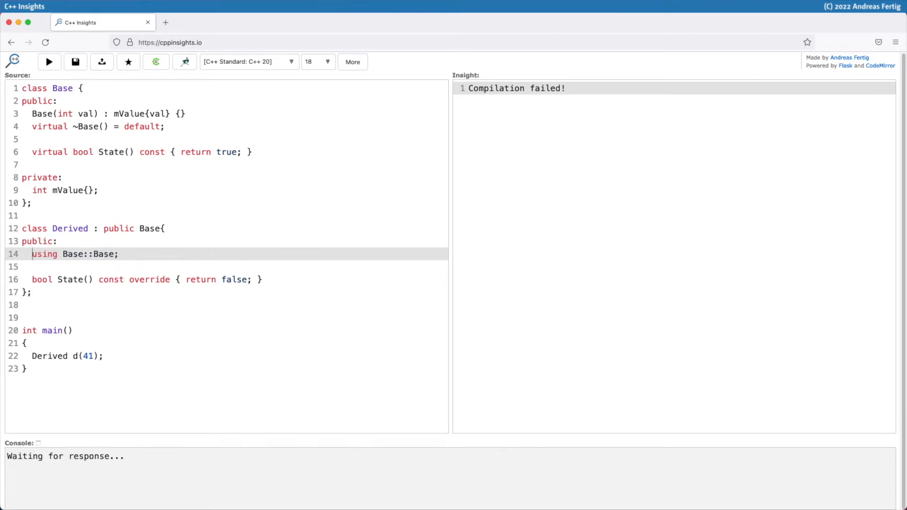
{"action": "left_click", "coordinate": [49, 62]}
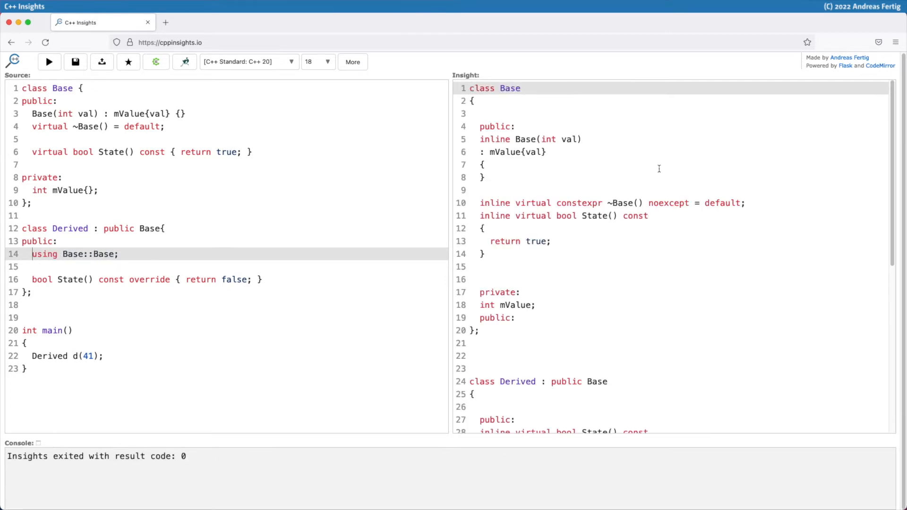
{"action": "scroll", "scroll_direction": "down", "scroll_amount": 3}
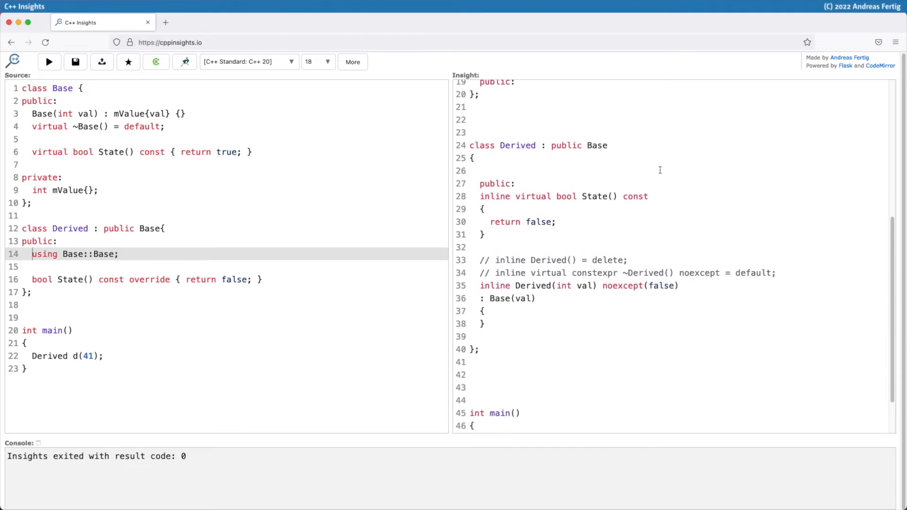
{"action": "scroll", "scroll_direction": "down", "scroll_amount": 3}
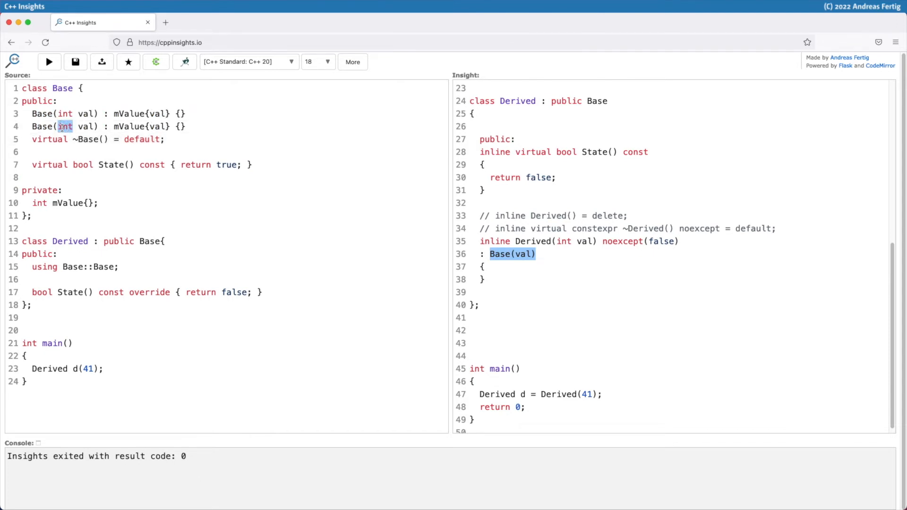
Give Base a double constructor and build d2 from 41.0 so Derived(double val) is inherited.
{"action": "type", "text": "double val) {"}
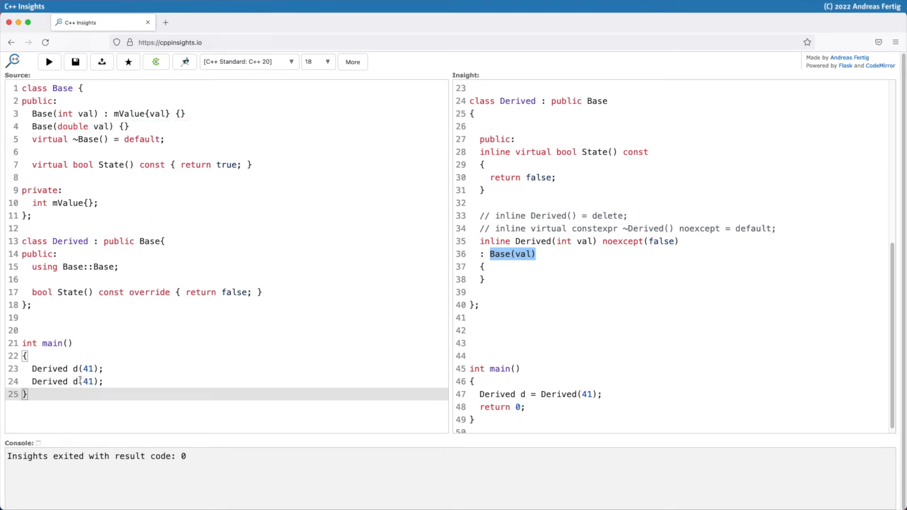
{"action": "type", "text": "2"}
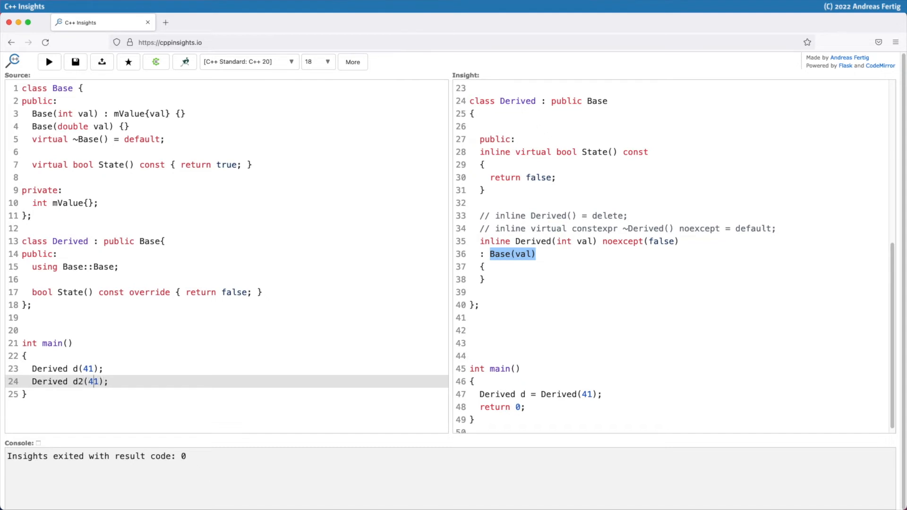
{"action": "type", "text": ".0"}
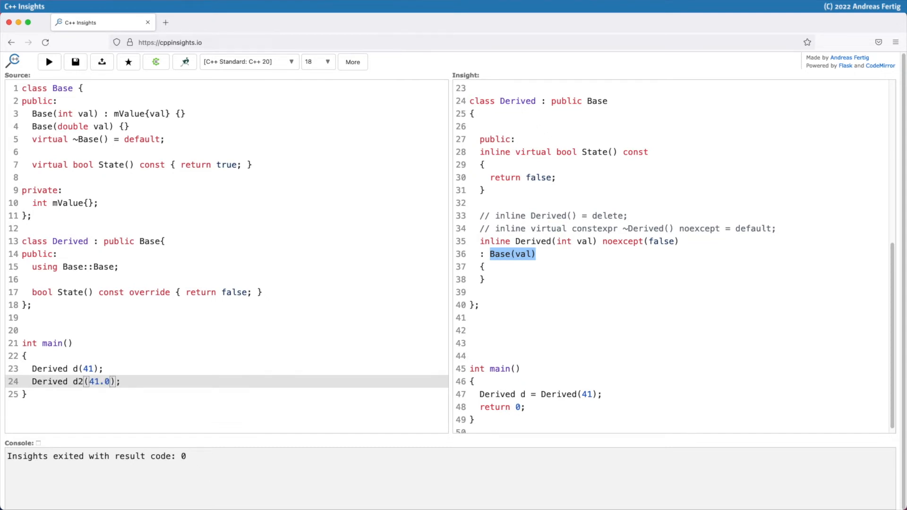
{"action": "left_click", "coordinate": [49, 62]}
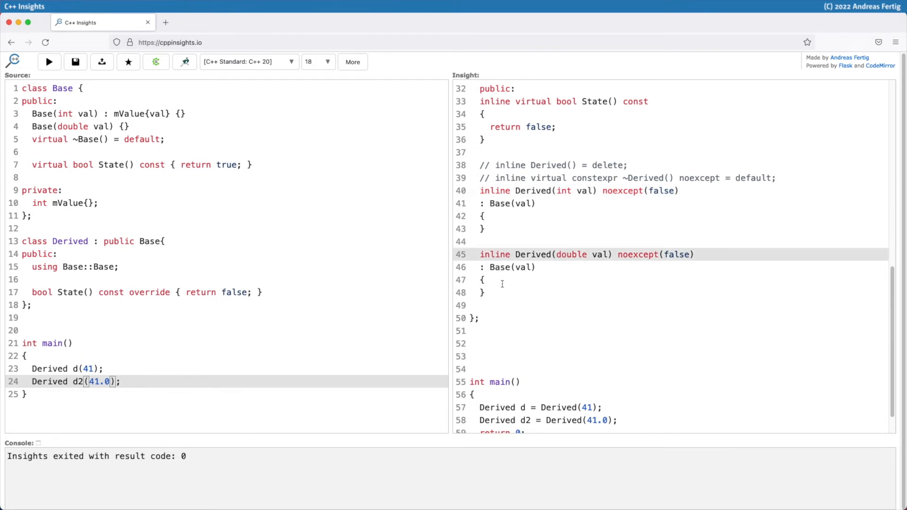
{"action": "mouse_move", "coordinate": [537, 304]}
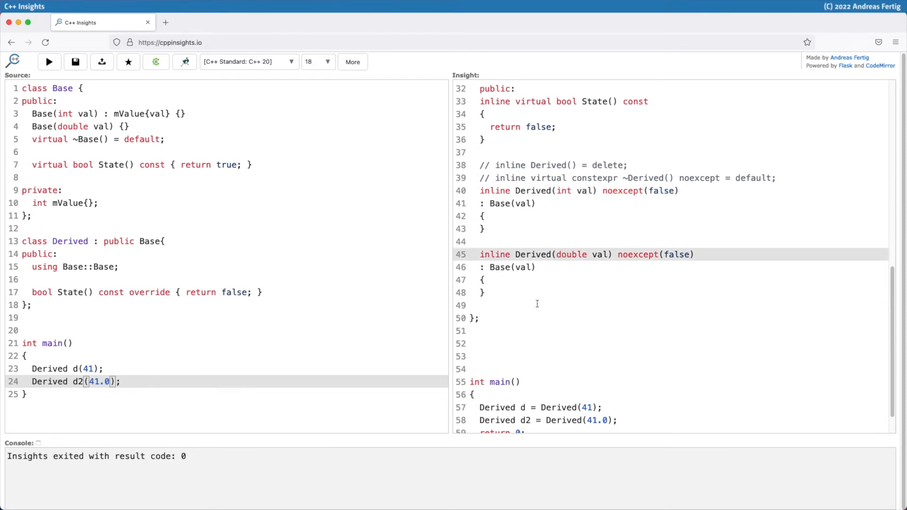
{"action": "left_click", "coordinate": [560, 254]}
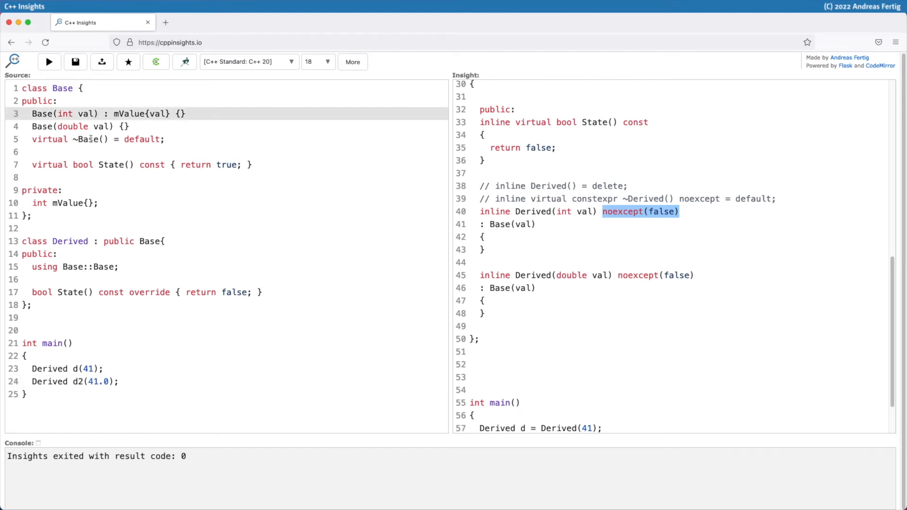
Mark Base(int val) noexcept and confirm Derived(int val) becomes noexcept while Derived(double val) stays noexcept(false).
{"action": "type", "text": "noexcept"}
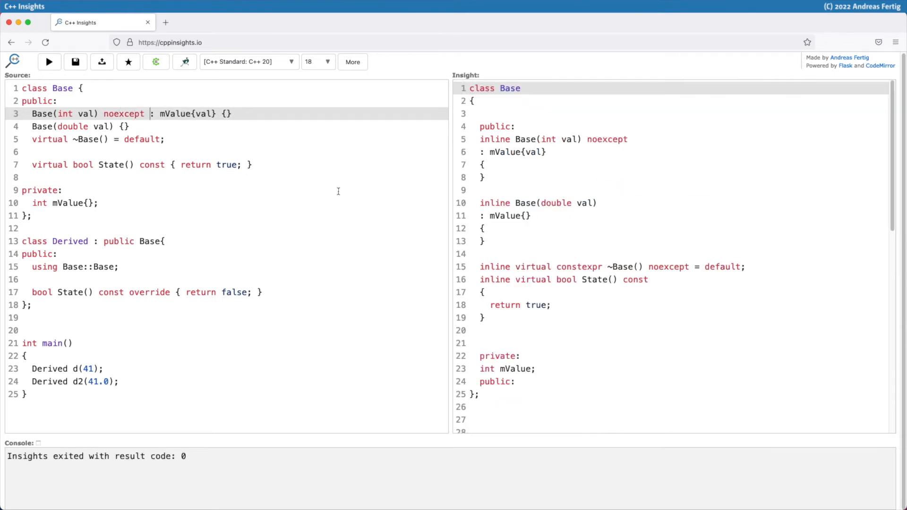
{"action": "scroll", "scroll_direction": "down", "scroll_amount": 3}
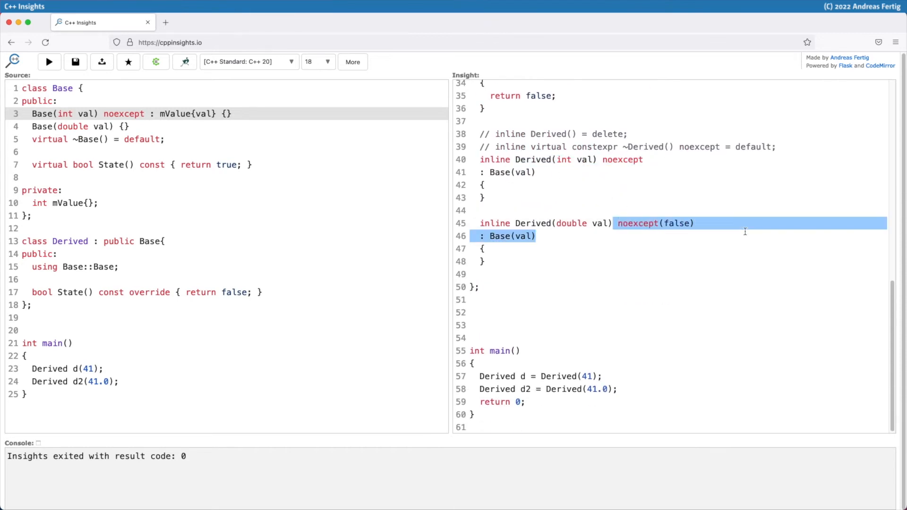
{"action": "left_click", "coordinate": [722, 223]}
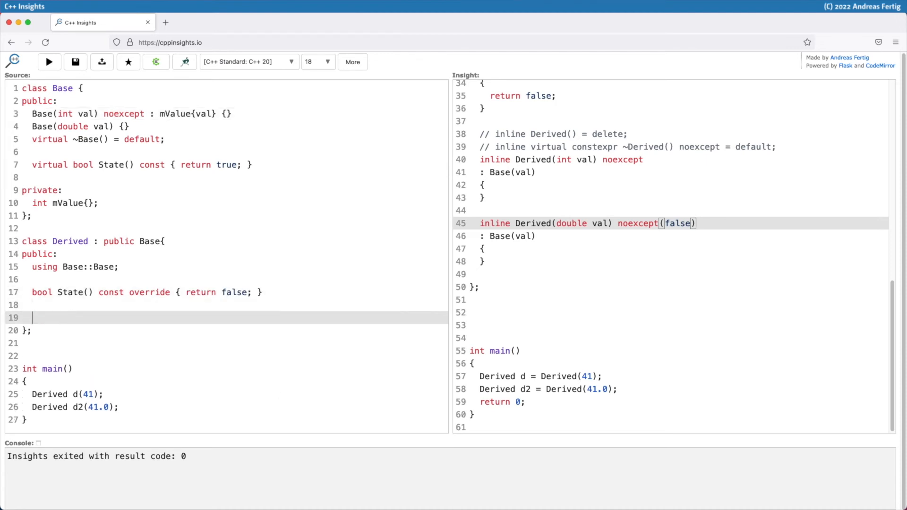
Declare int mData; in Derived and find it in the transformed Derived class.
{"action": "type", "text": "int m"}
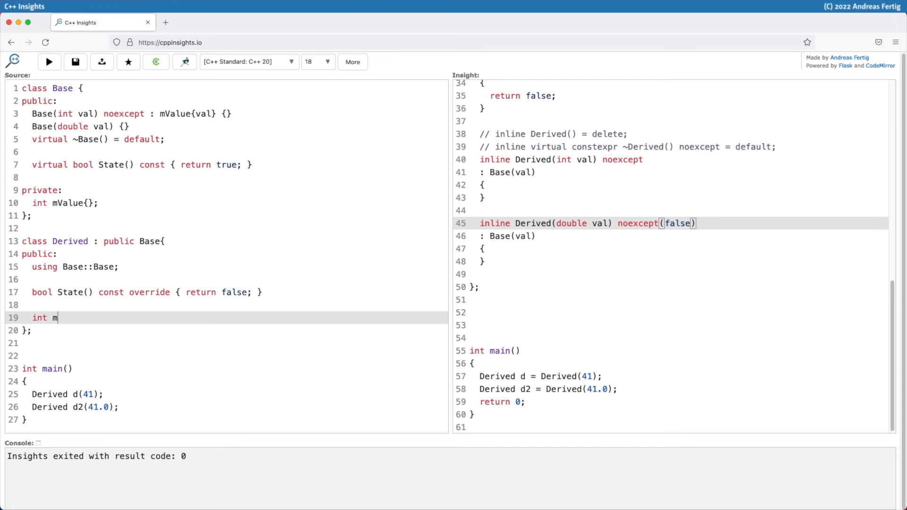
{"action": "type", "text": "Data;"}
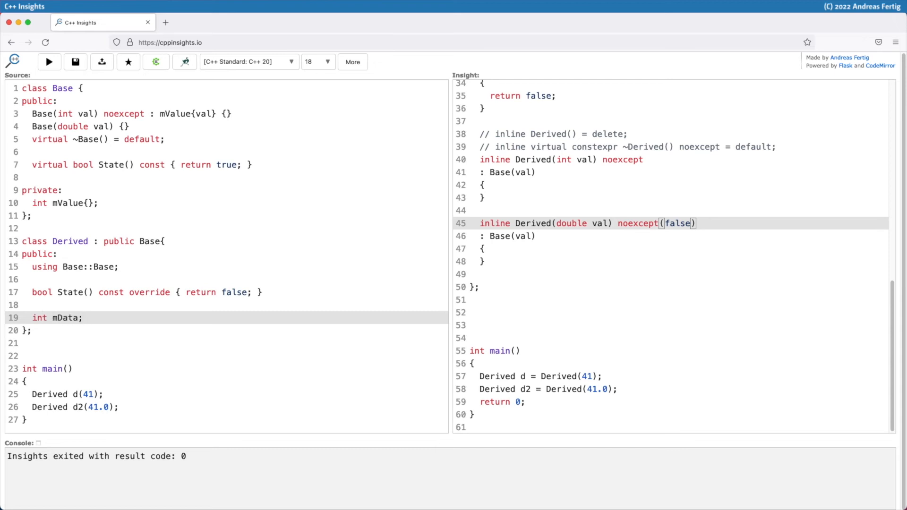
{"action": "left_click", "coordinate": [49, 62]}
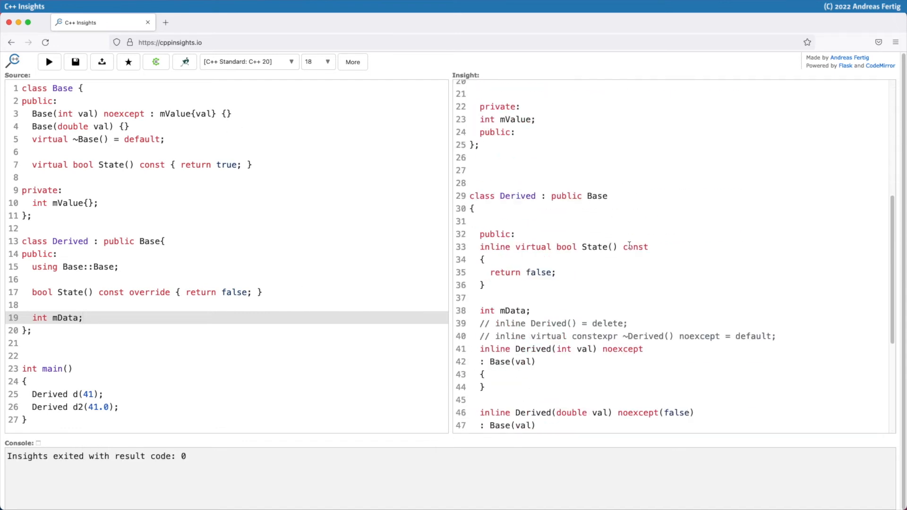
{"action": "scroll", "scroll_direction": "down", "scroll_amount": 3}
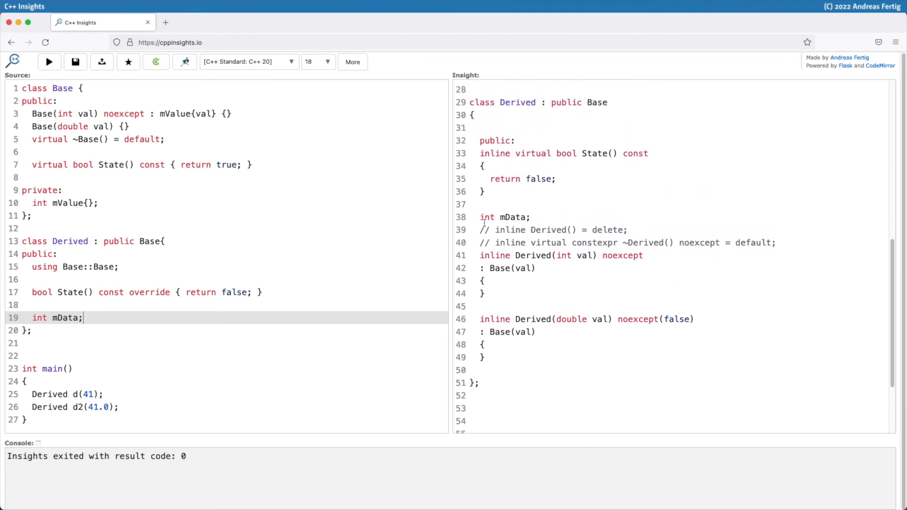
{"action": "double_click", "coordinate": [504, 217]}
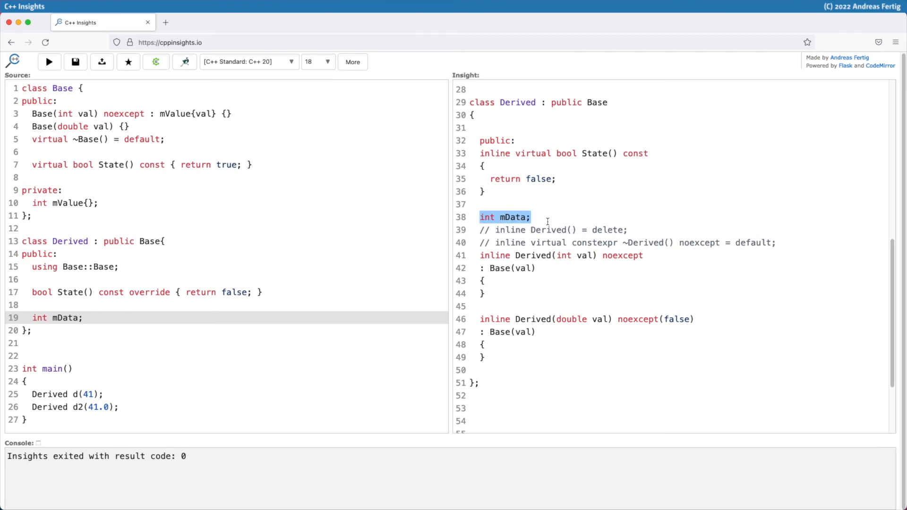
{"action": "mouse_move", "coordinate": [476, 276]}
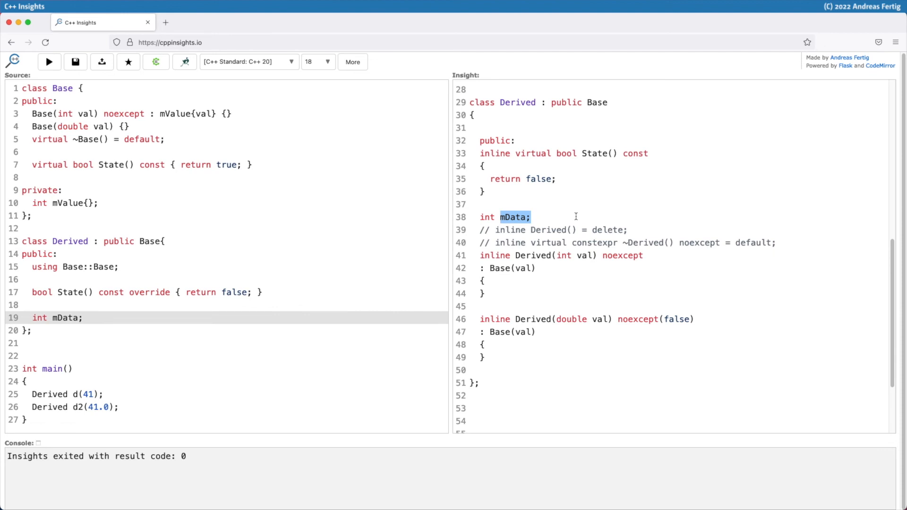
{"action": "mouse_move", "coordinate": [231, 321]}
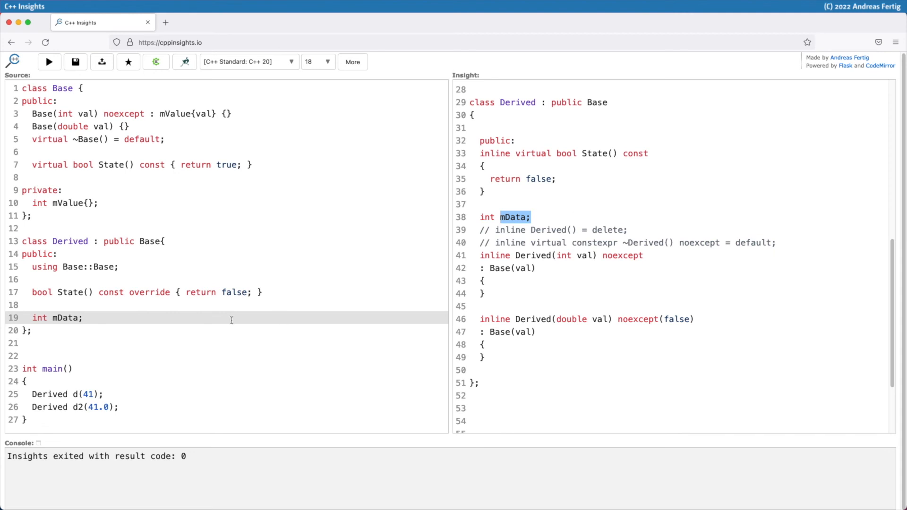
{"action": "mouse_move", "coordinate": [60, 353]}
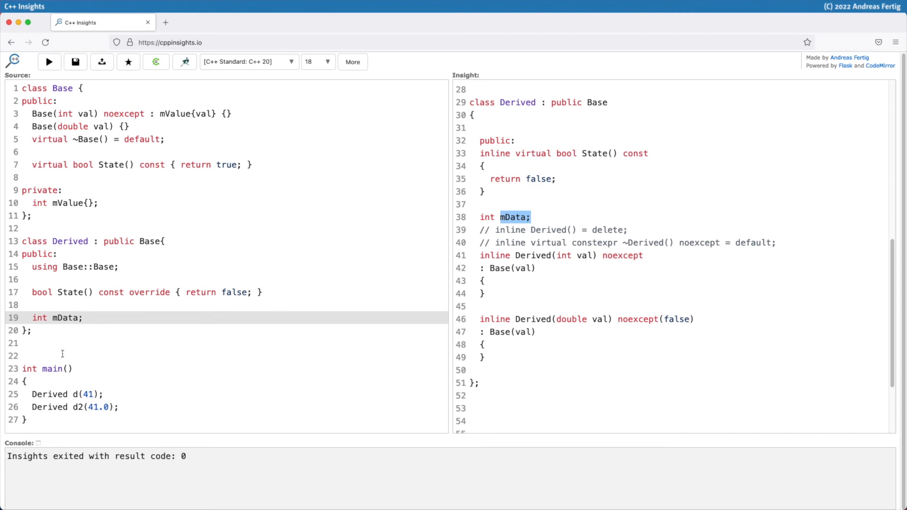
Brace-initialize mData{} and view both inherited Derived constructors initializing it after Base(val).
{"action": "type", "text": "{}"}
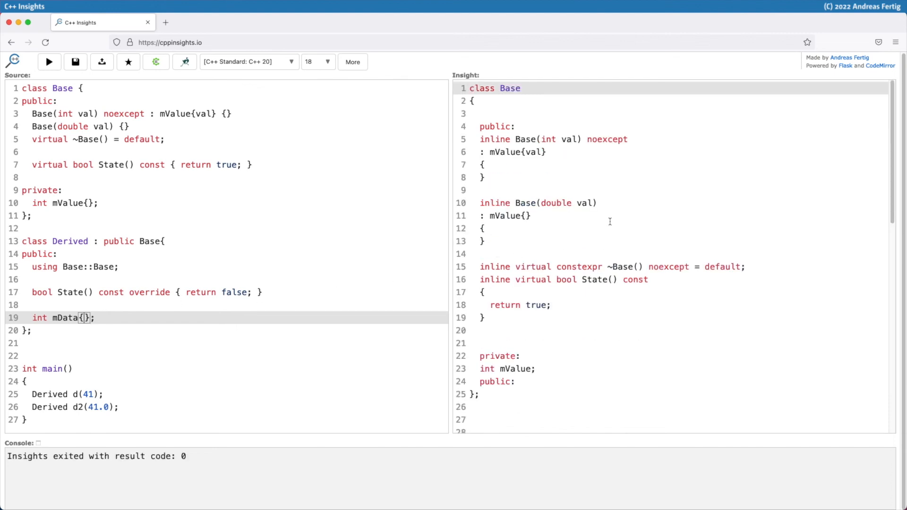
{"action": "scroll", "scroll_direction": "down", "scroll_amount": 3}
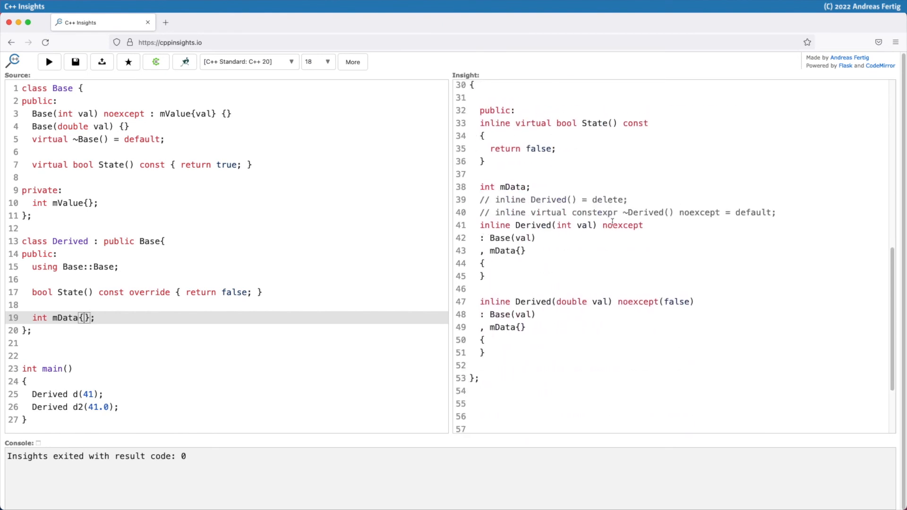